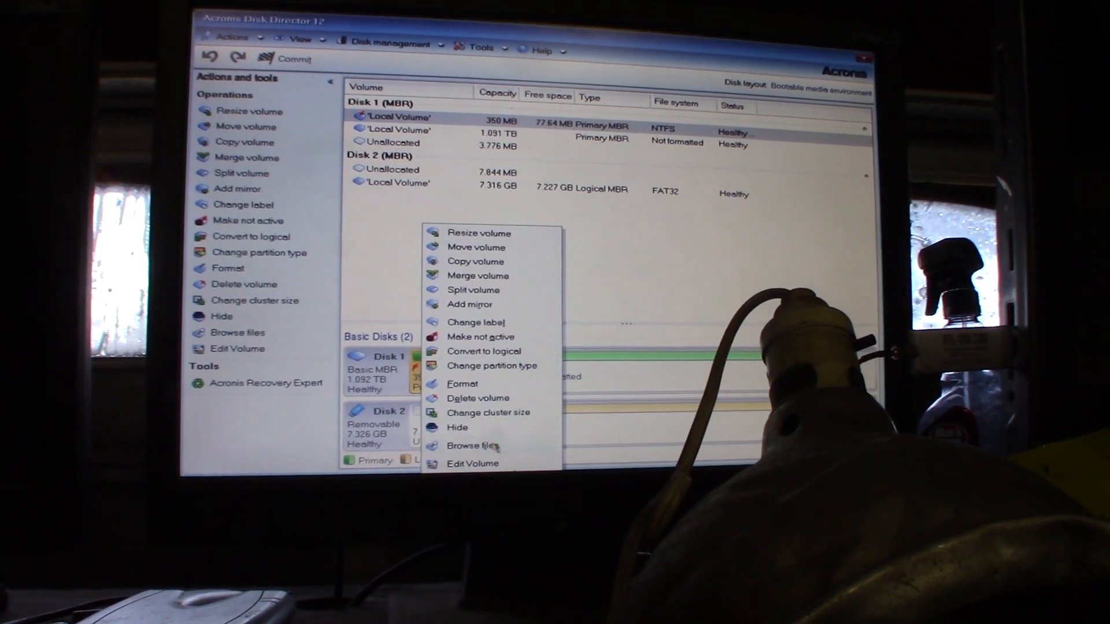
click(472, 446)
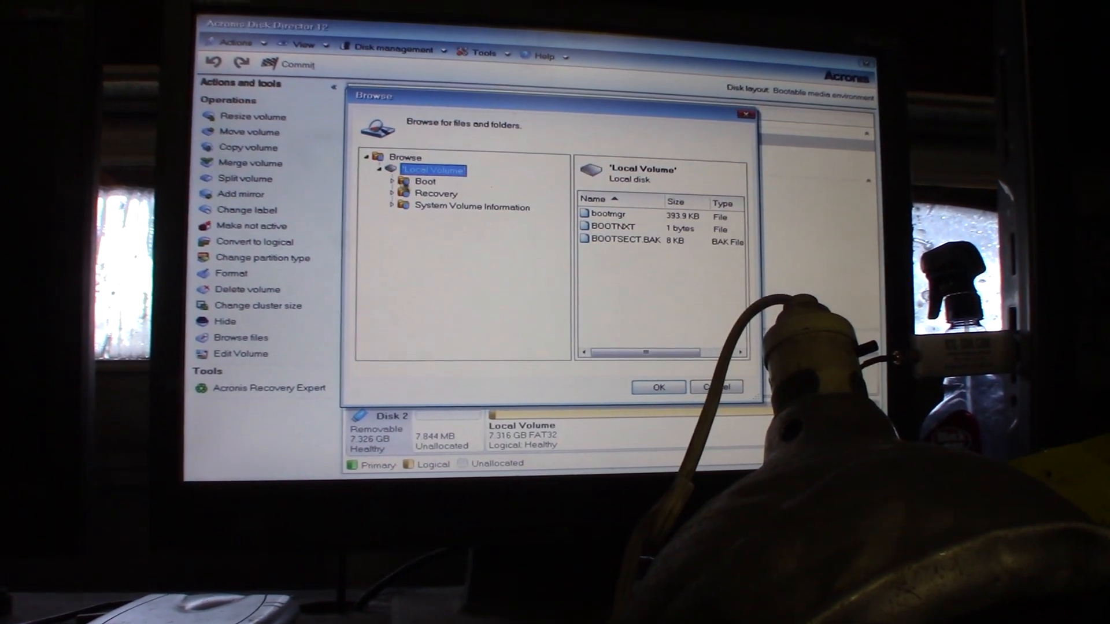
double_click(425, 181)
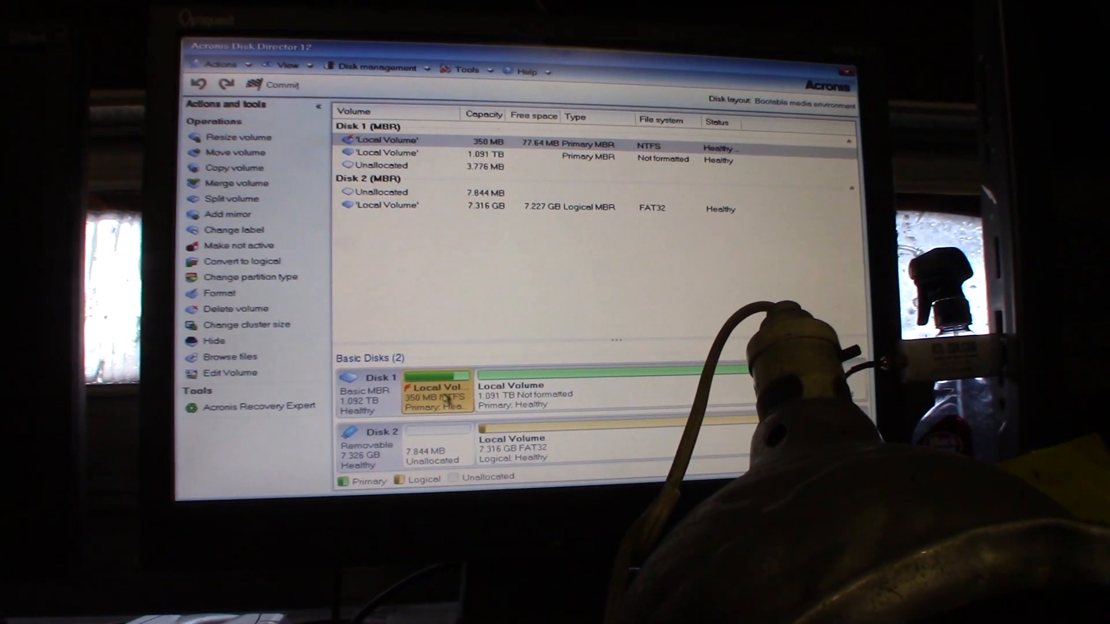
right_click(435, 393)
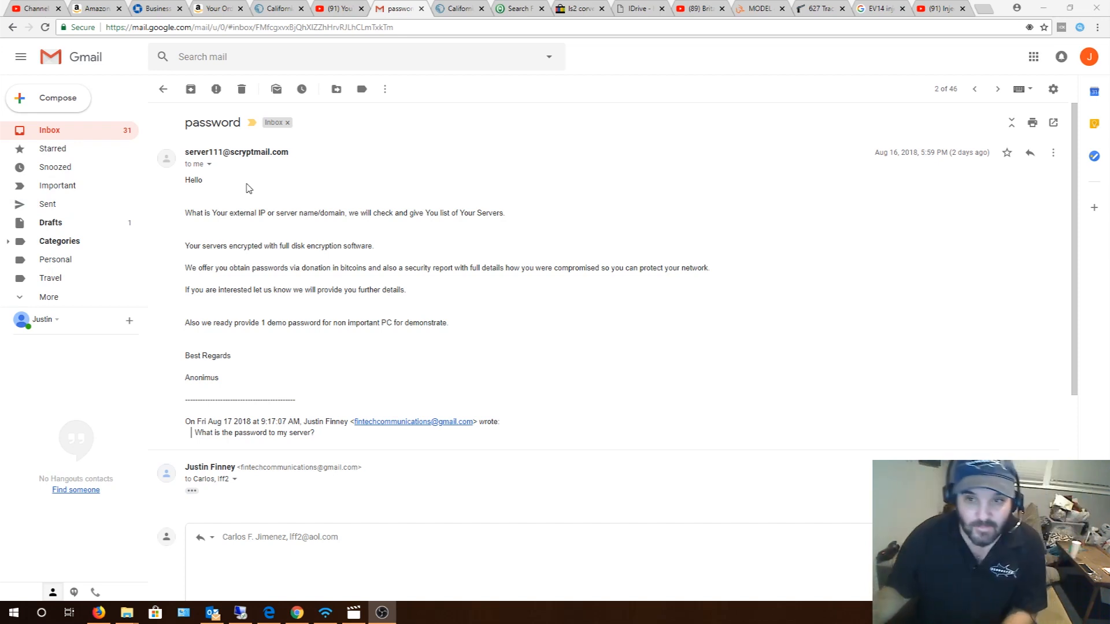
mouse_move(268, 209)
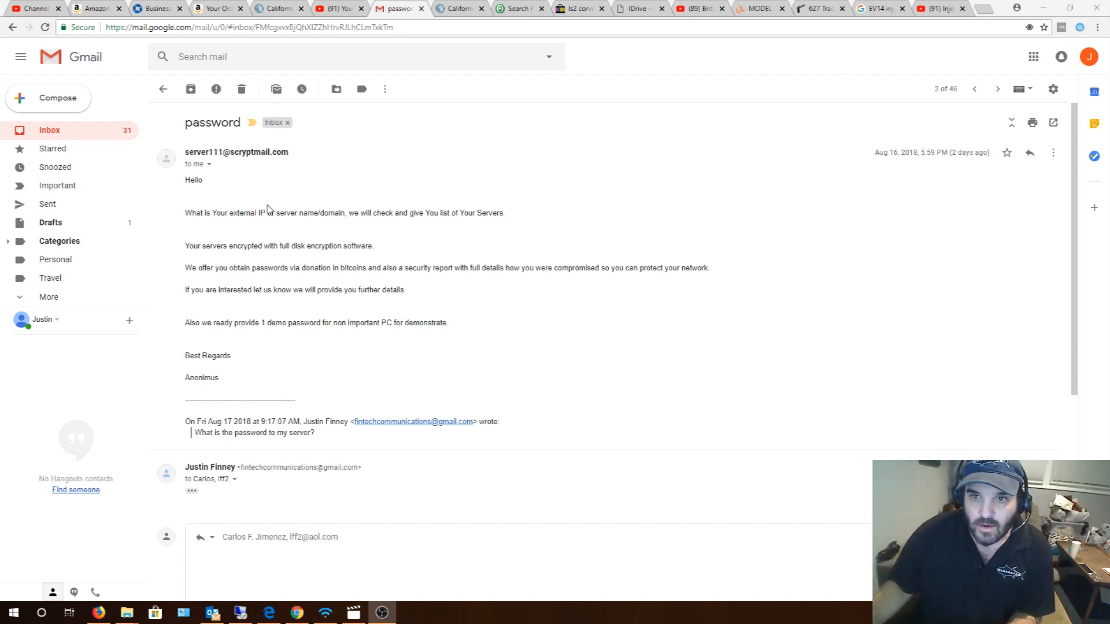
mouse_move(329, 225)
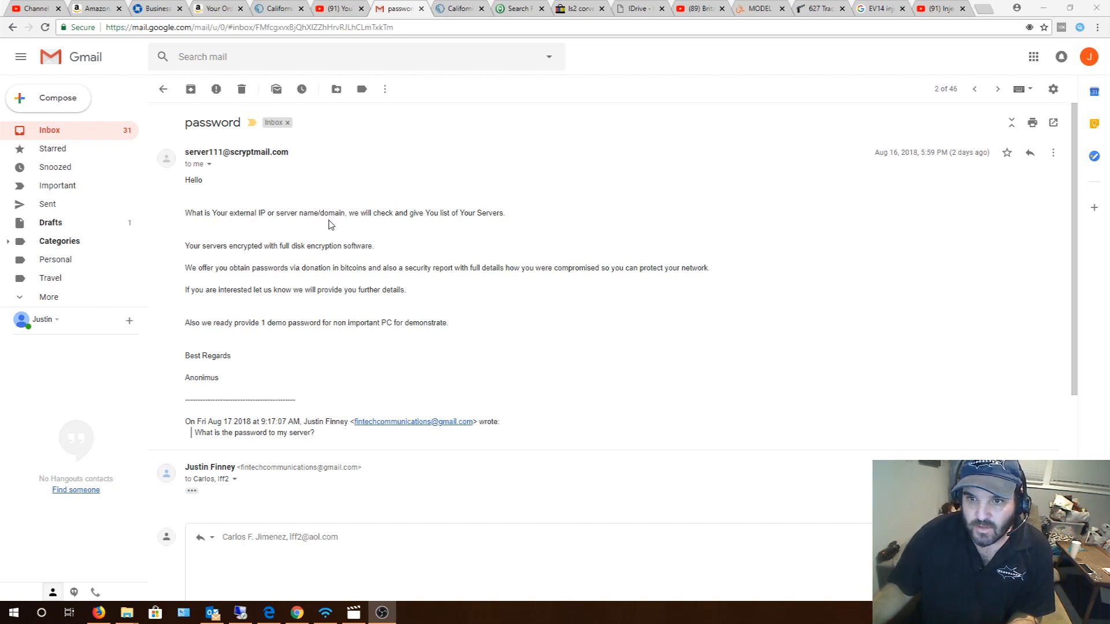
mouse_move(408, 251)
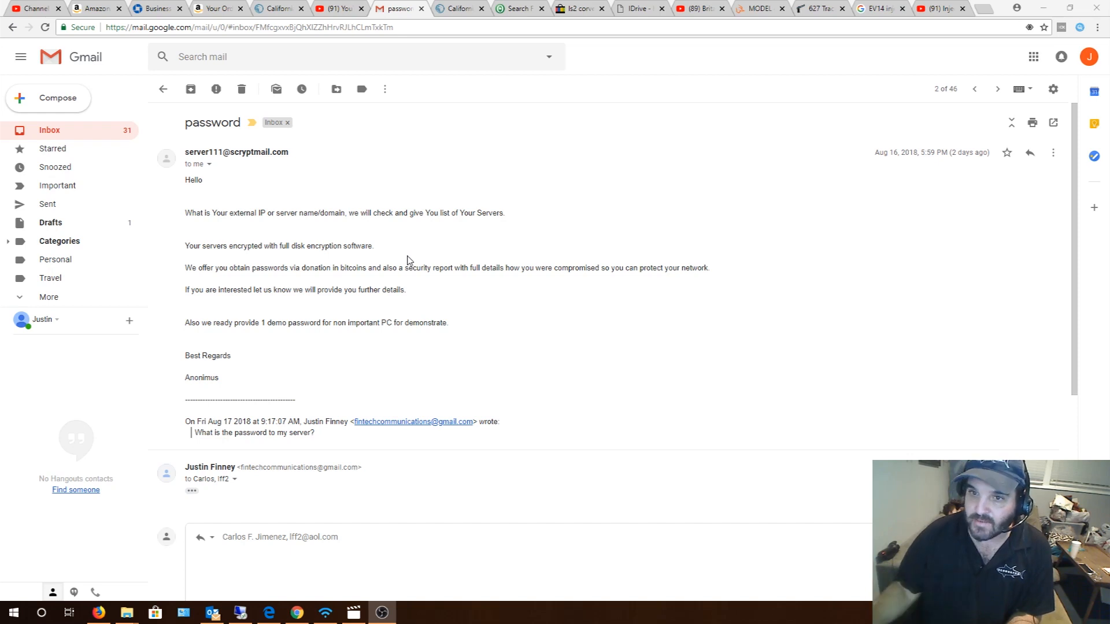
mouse_move(374, 255)
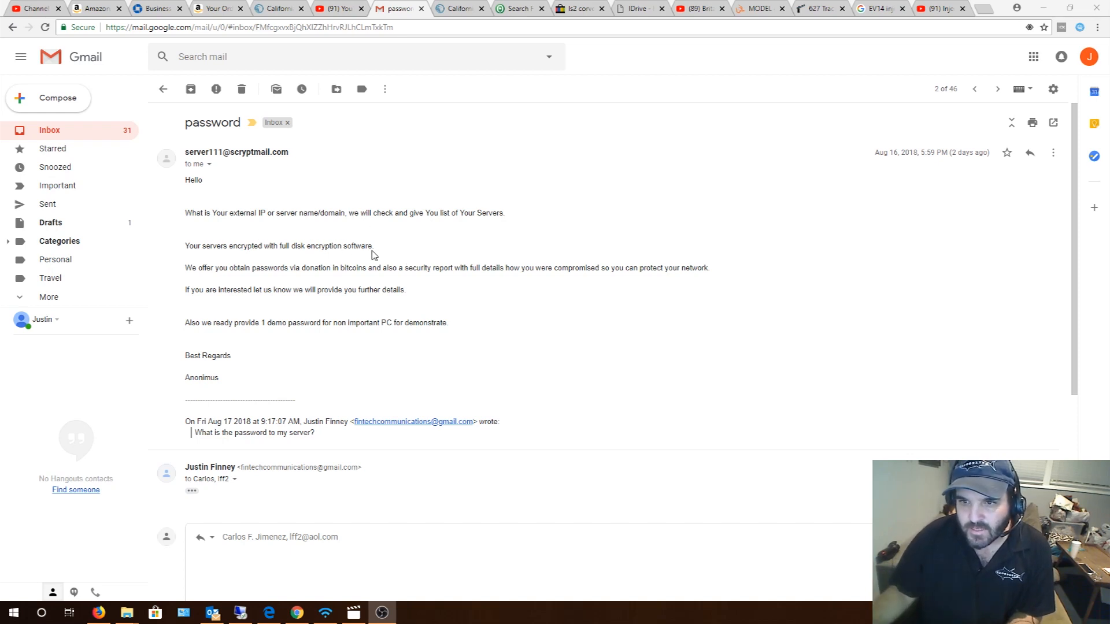
mouse_move(331, 278)
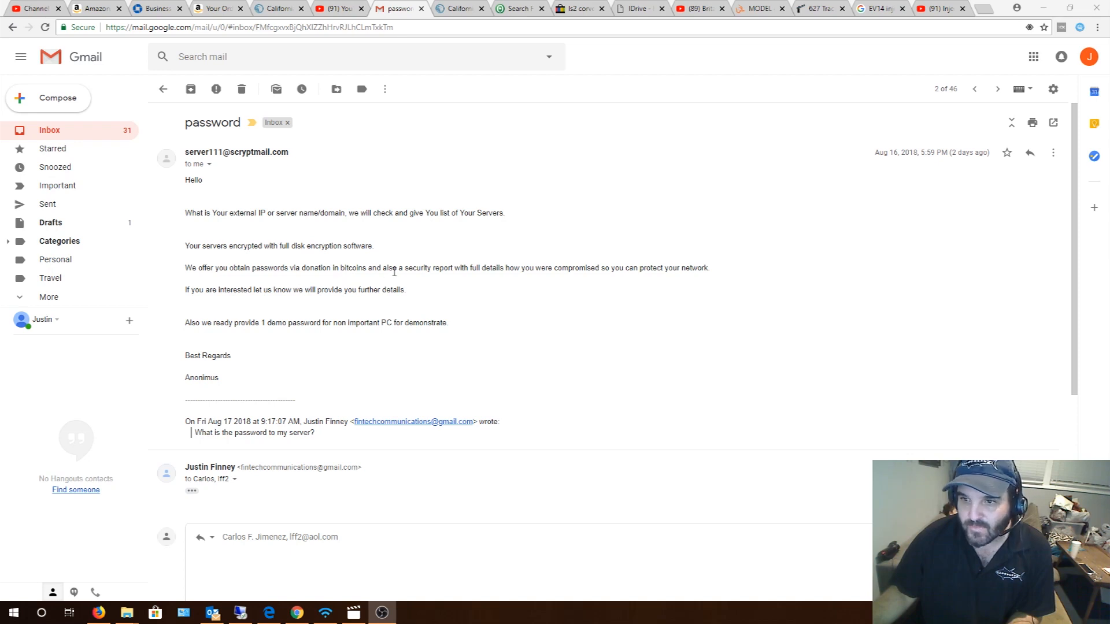
mouse_move(540, 271)
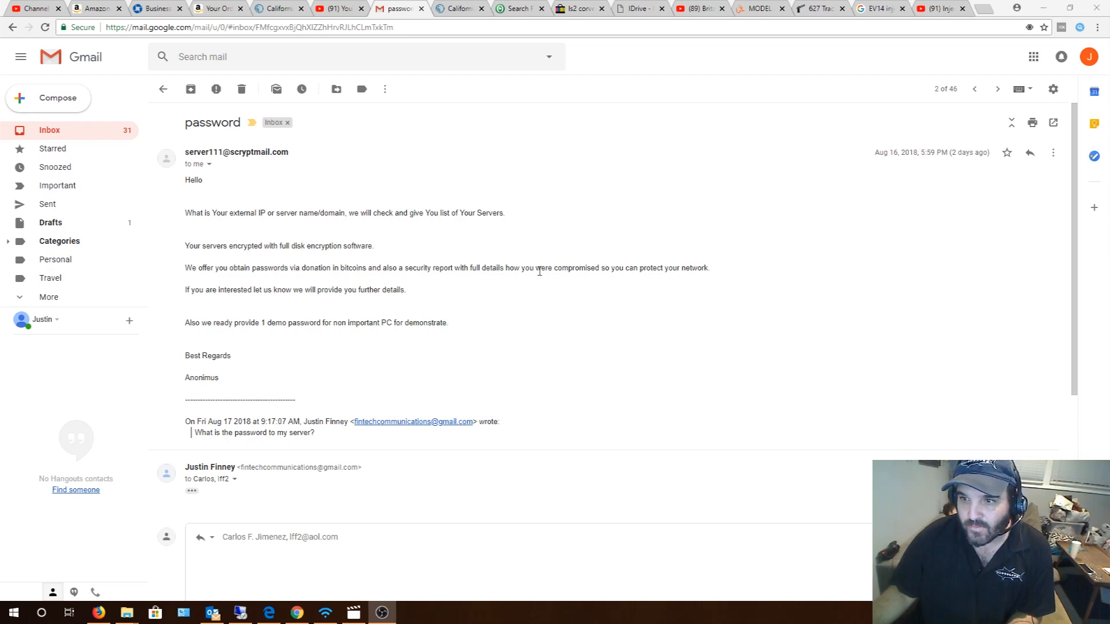
mouse_move(375, 310)
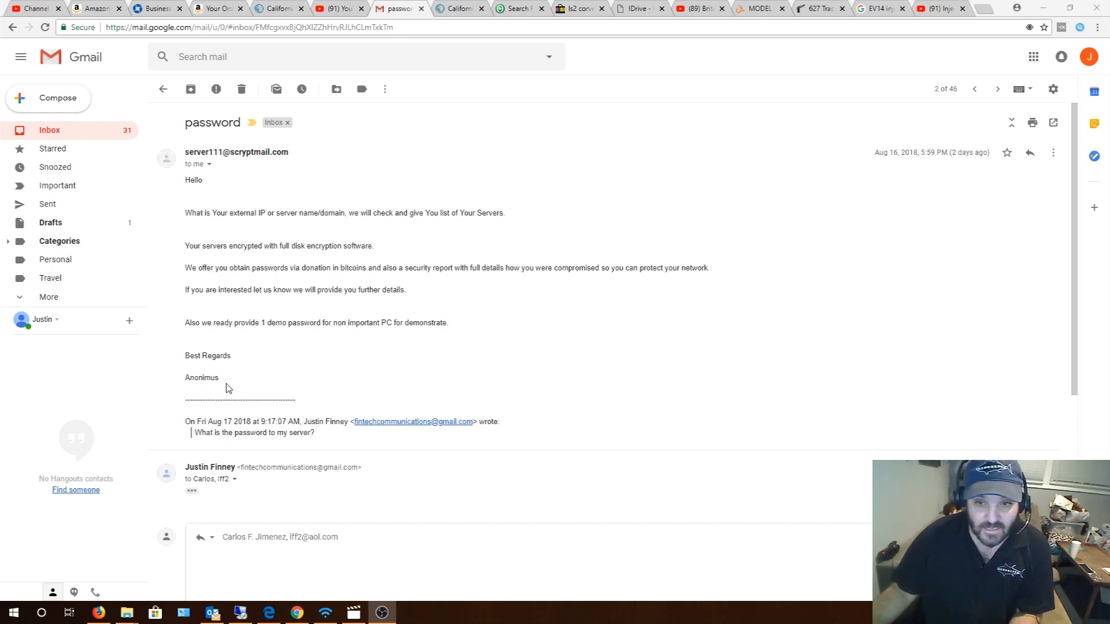
mouse_move(230, 385)
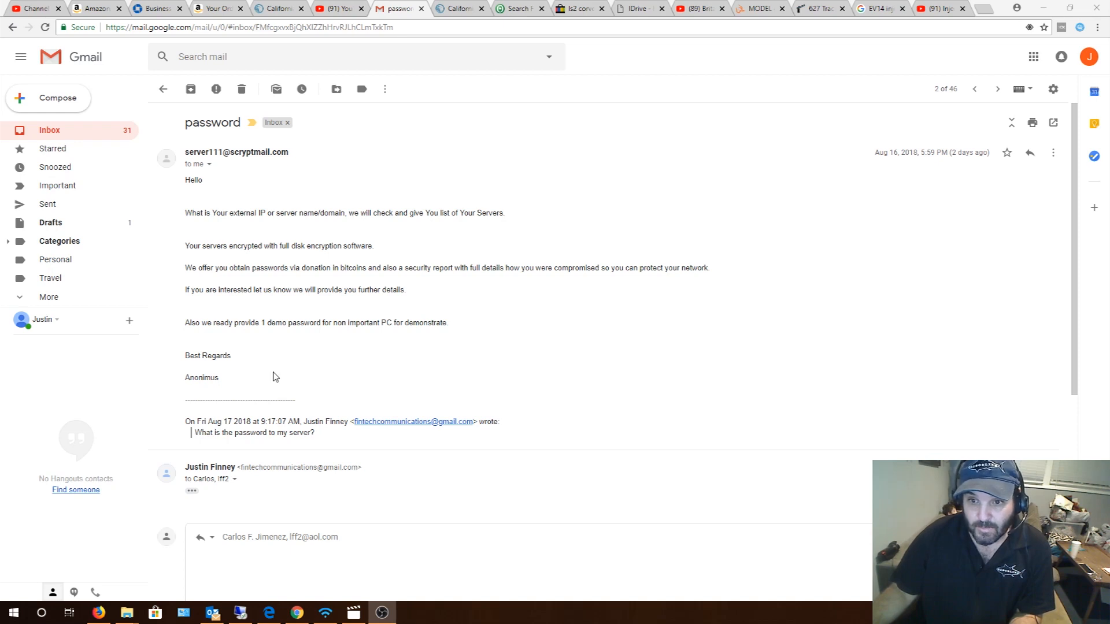
mouse_move(278, 376)
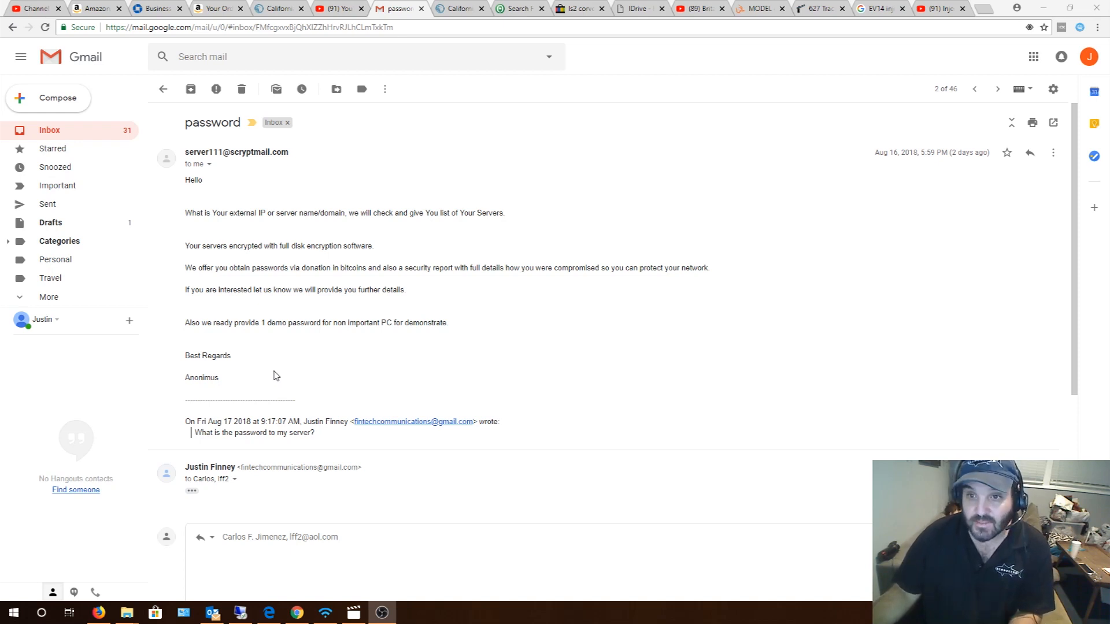
mouse_move(274, 372)
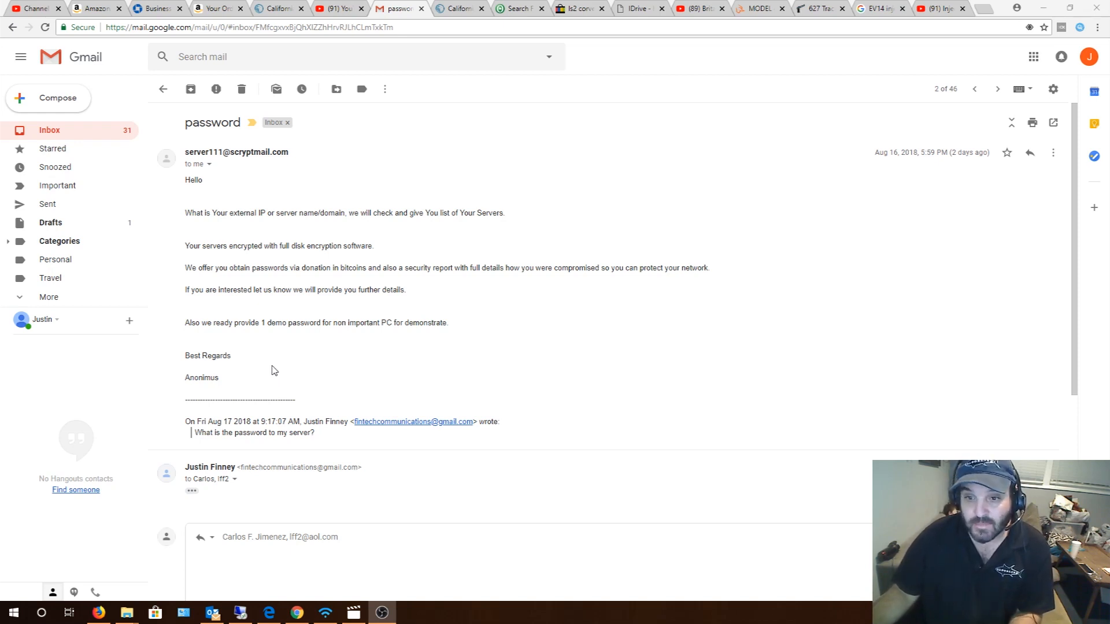